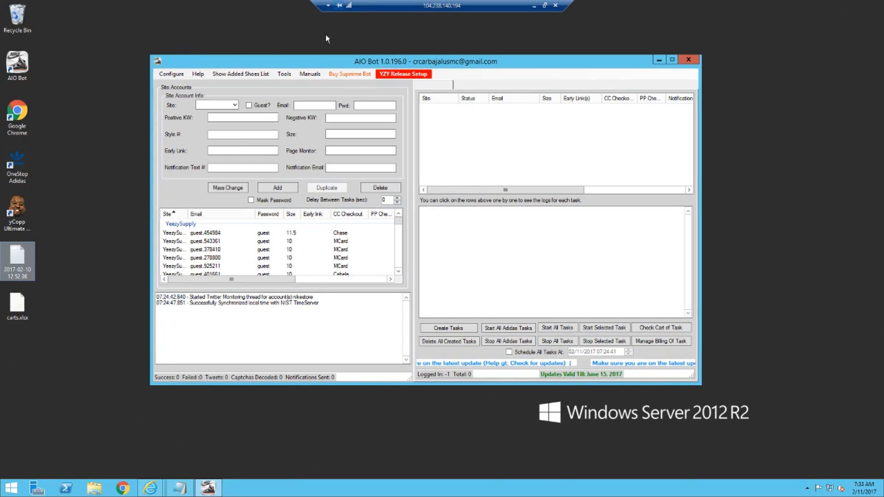
# - Shift the AIO Bot window to the right to make room for the instructions page
pyautogui.moveTo(395, 59); pyautogui.dragTo(367, 53)
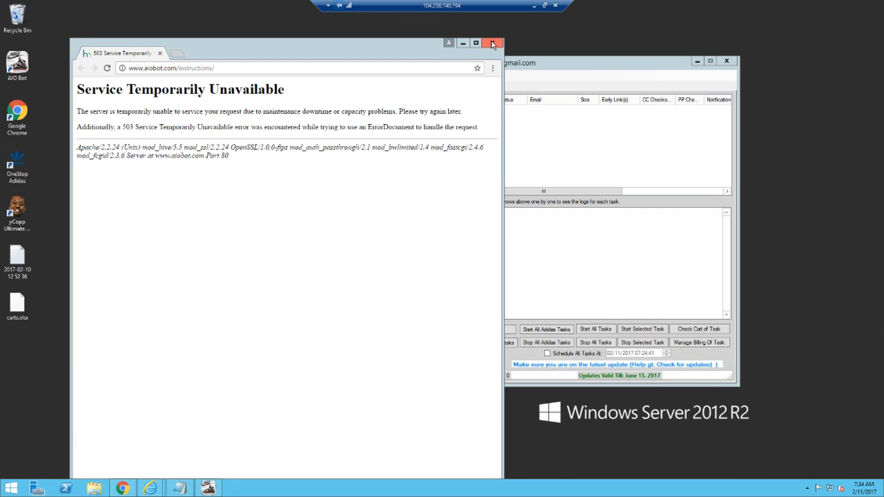
# - Reload aiobot.com/instructions and scroll down to section 9, YeezySupply
pyautogui.click(491, 43)
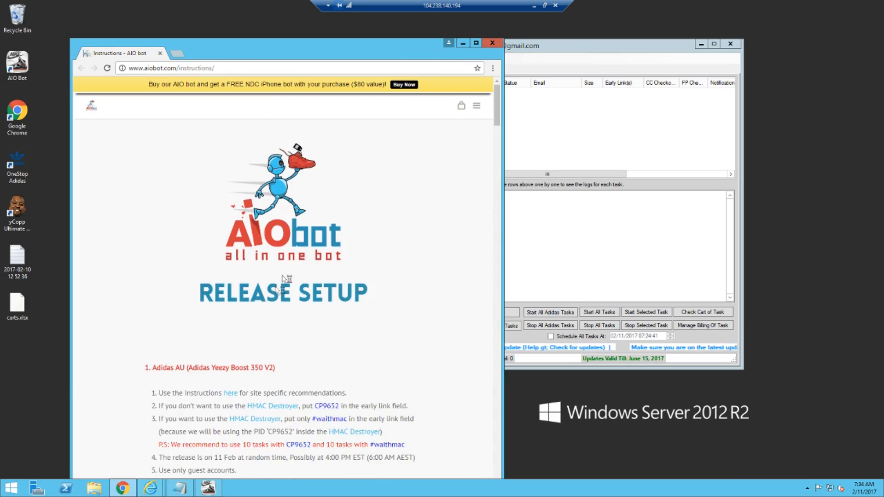
pyautogui.scroll(-3)
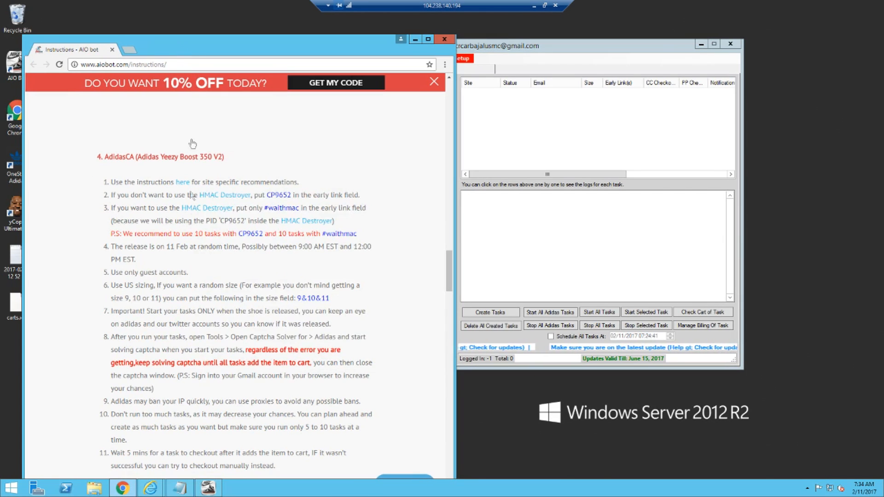
pyautogui.scroll(-3)
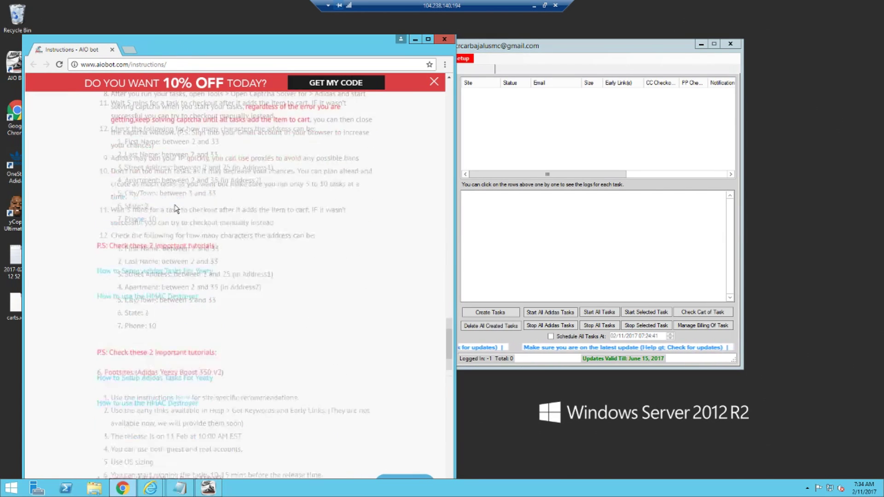
pyautogui.scroll(-3)
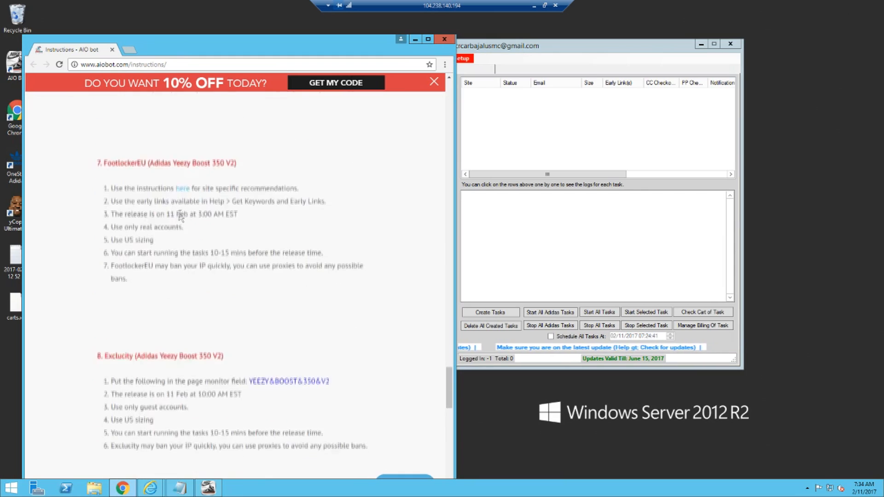
pyautogui.scroll(-3)
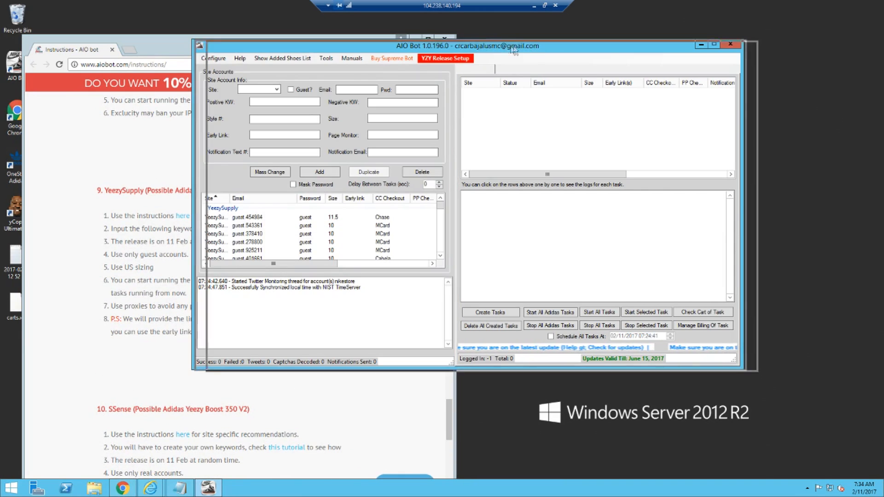
# - Choose YeezySupply as the site with guest checkout and view its release setup recommendations
pyautogui.click(353, 94)
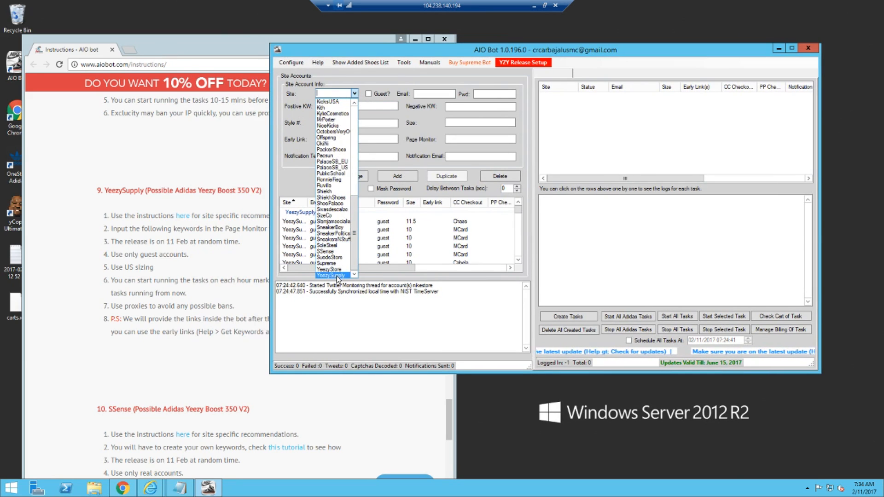
pyautogui.click(335, 276)
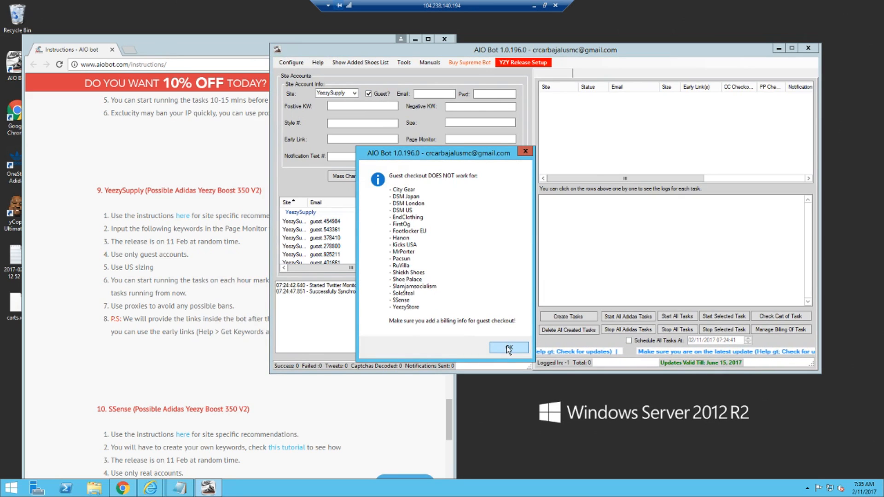
pyautogui.click(506, 347)
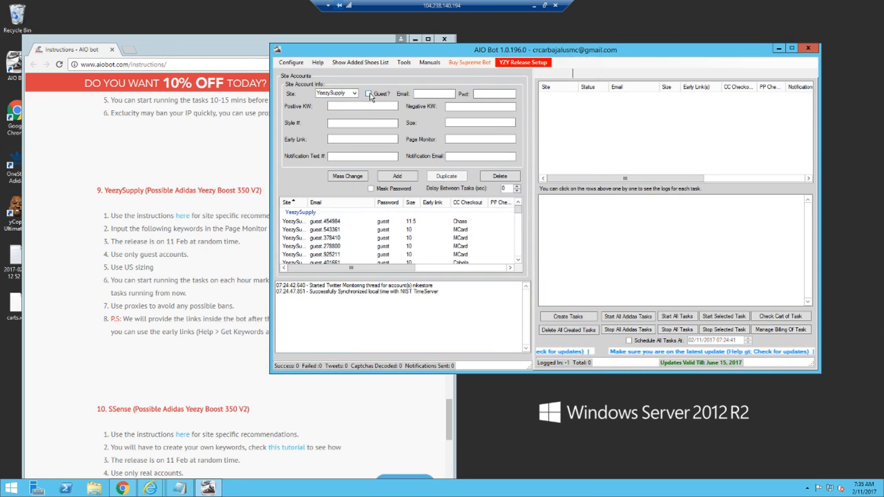
pyautogui.click(369, 94)
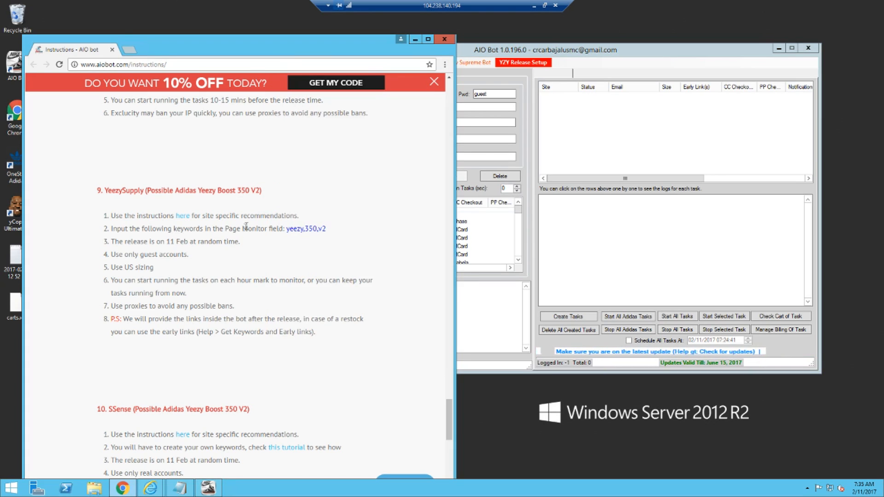
pyautogui.click(182, 216)
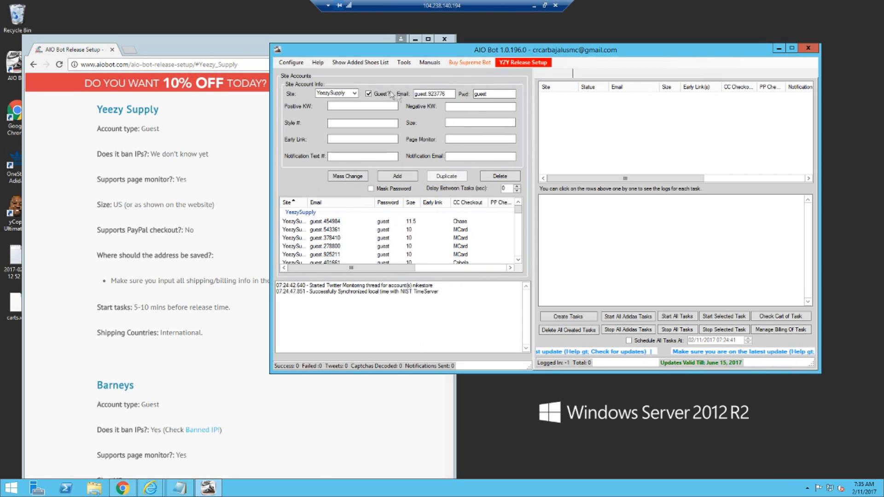
# - Toggle guest checkout off and reselect YeezySupply from the site list
pyautogui.click(369, 94)
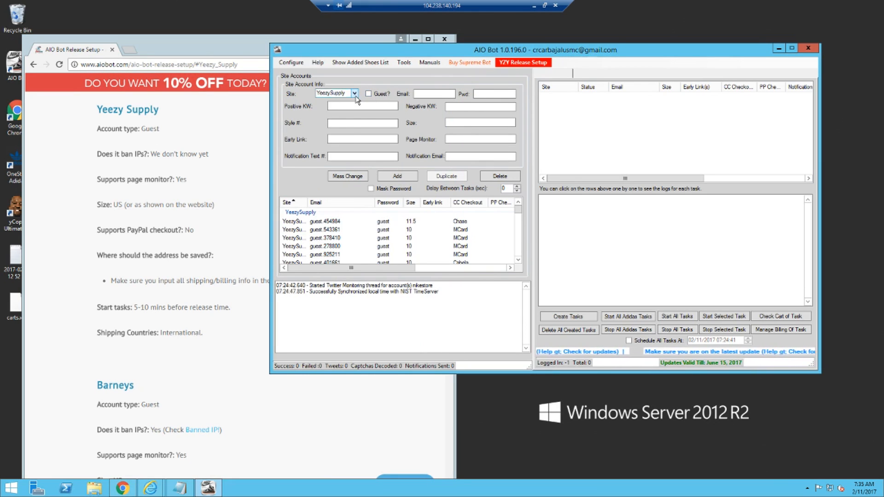
pyautogui.click(353, 93)
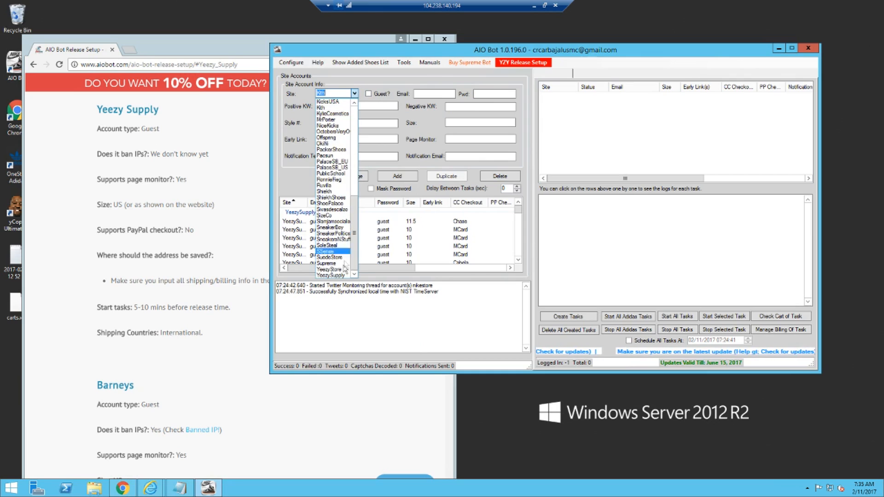
pyautogui.click(330, 275)
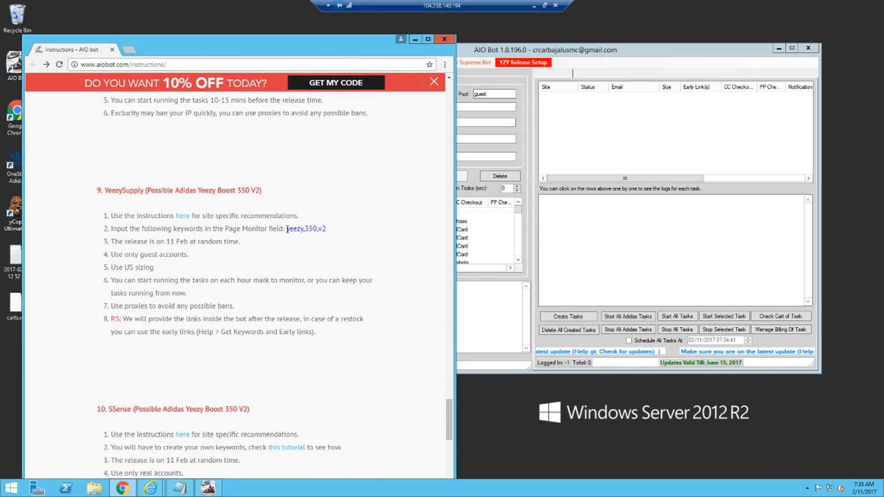
# - Take the recommended keywords yeezy,350,v2 and extend them to yeezy,350,v2,black,red
pyautogui.doubleClick(306, 228)
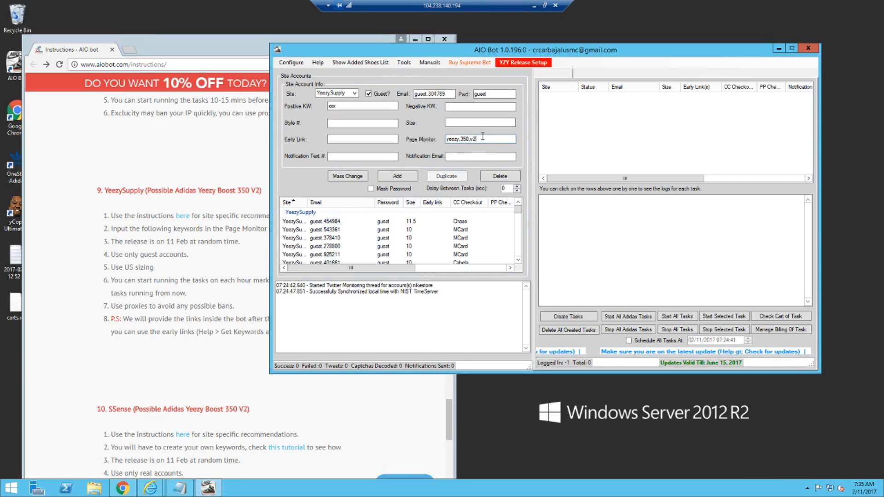
pyautogui.write(',black,r')
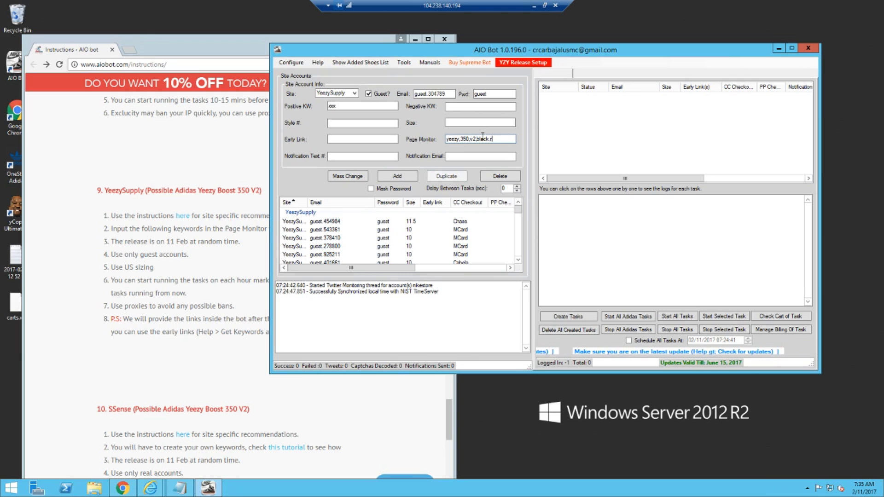
pyautogui.write('ed')
pyautogui.click(479, 122)
pyautogui.write('11.5')
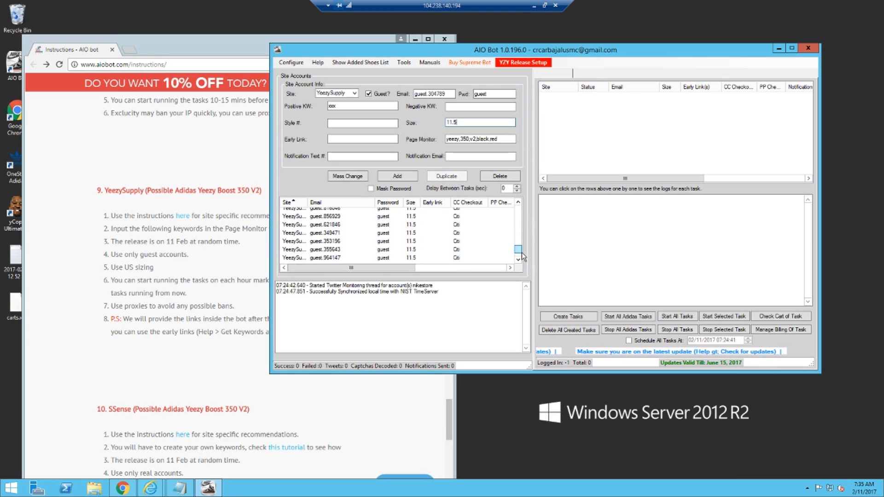
pyautogui.click(517, 209)
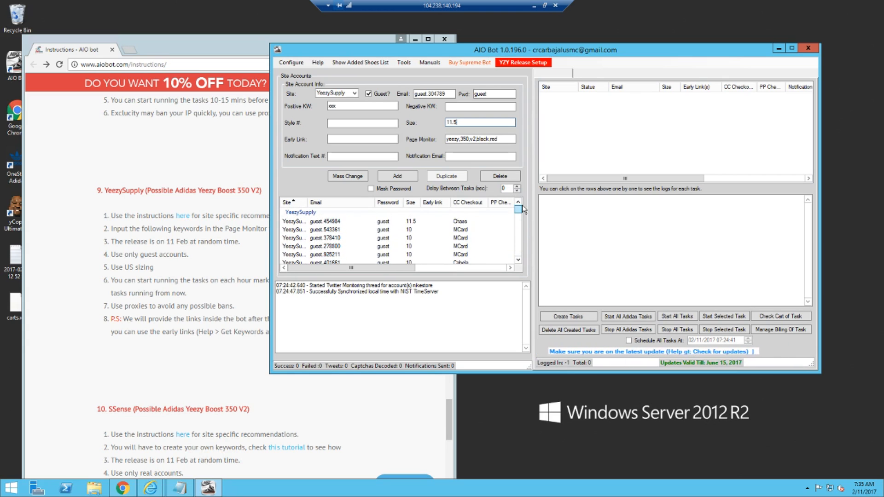
pyautogui.click(395, 229)
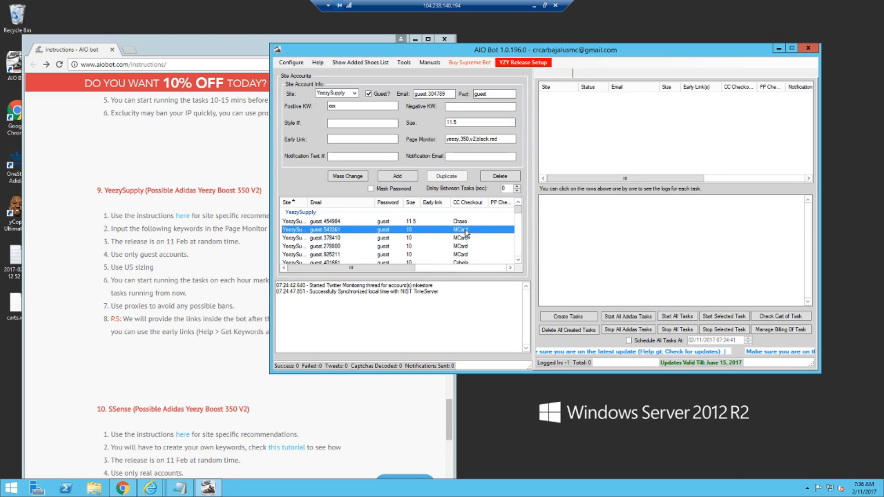
pyautogui.scroll(-3)
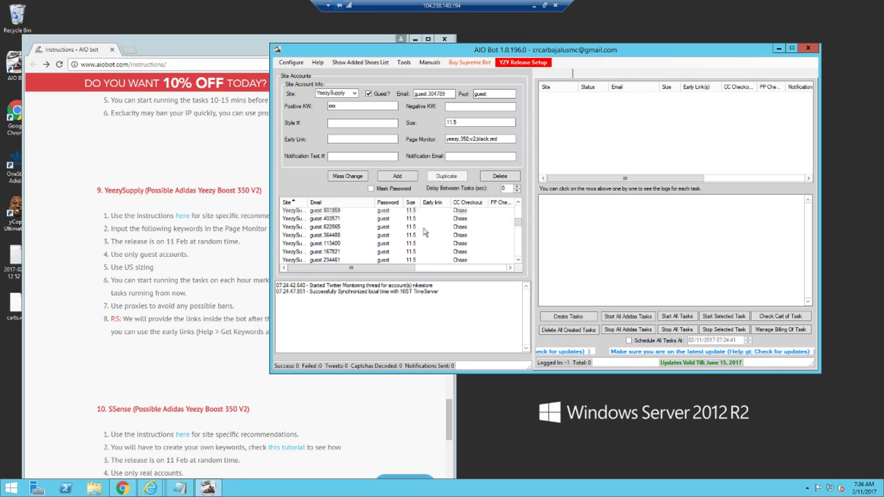
pyautogui.scroll(-3)
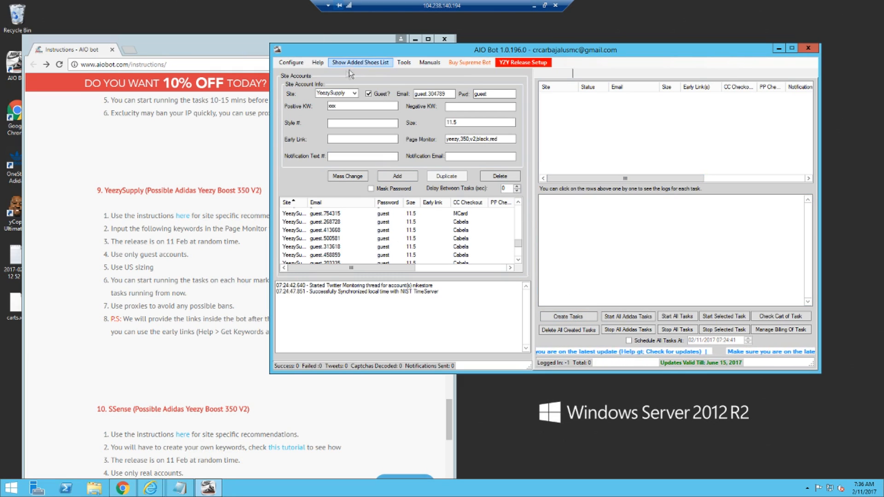
# - Browse the Tools menu and close it without choosing any tool
pyautogui.click(291, 62)
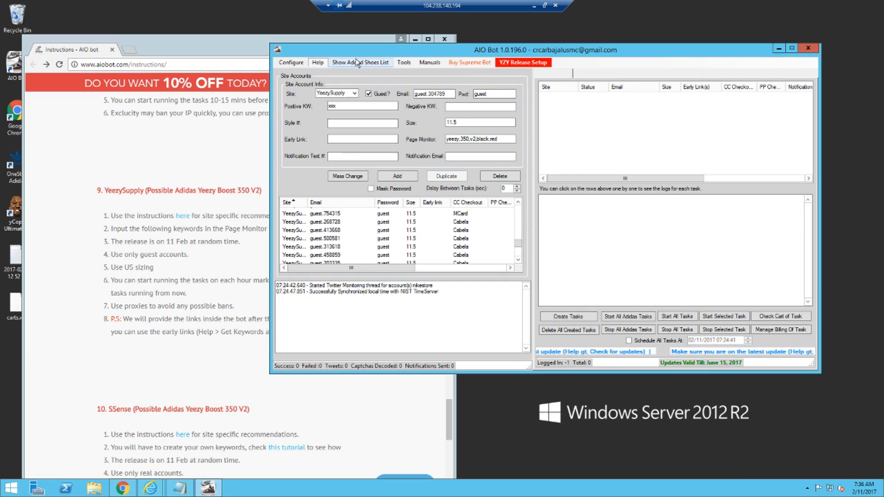
pyautogui.click(360, 61)
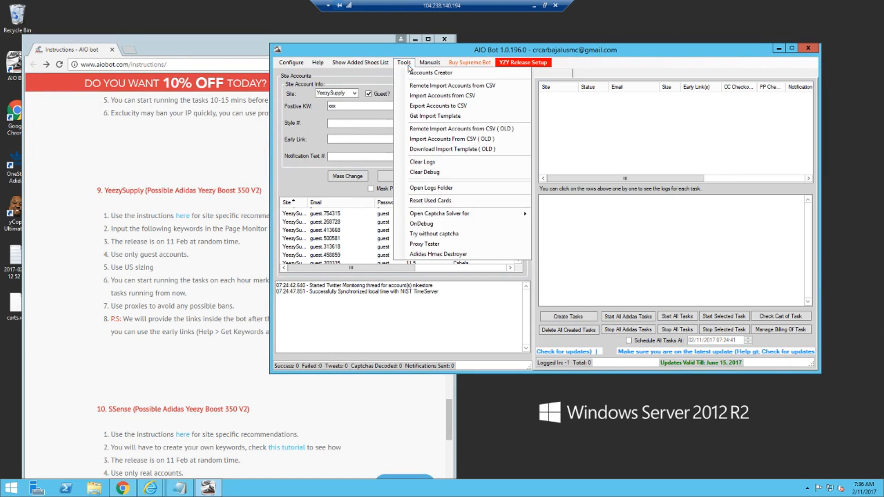
pyautogui.click(436, 254)
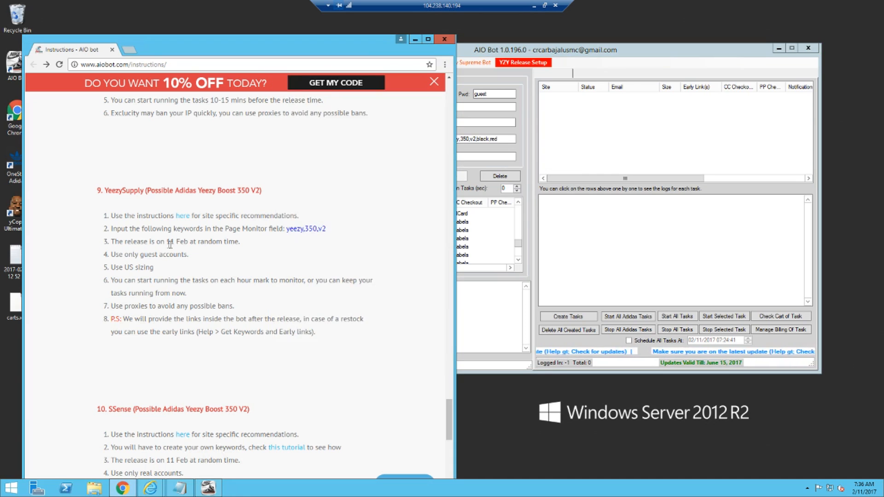
# - Close the Chrome instructions window, leaving AIO Bot's YeezySupply form on screen
pyautogui.scroll(-3)
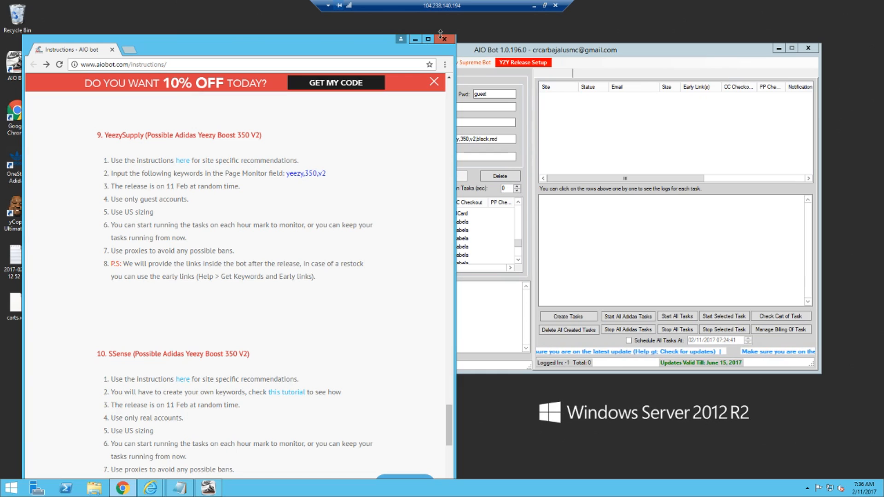
pyautogui.click(445, 39)
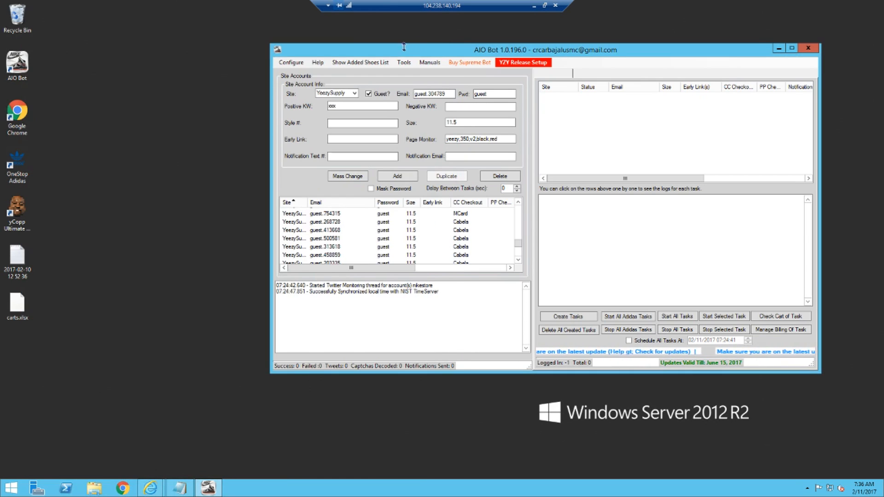